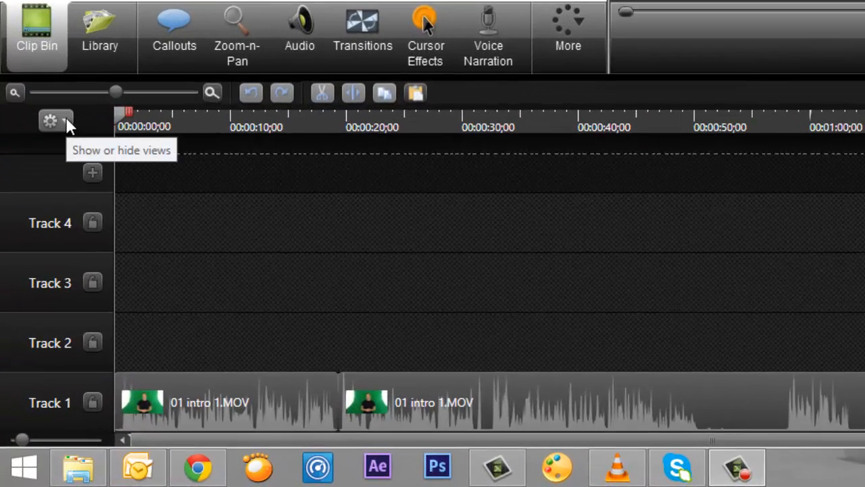
Turn on the Marker view from the timeline's views menu
click(50, 121)
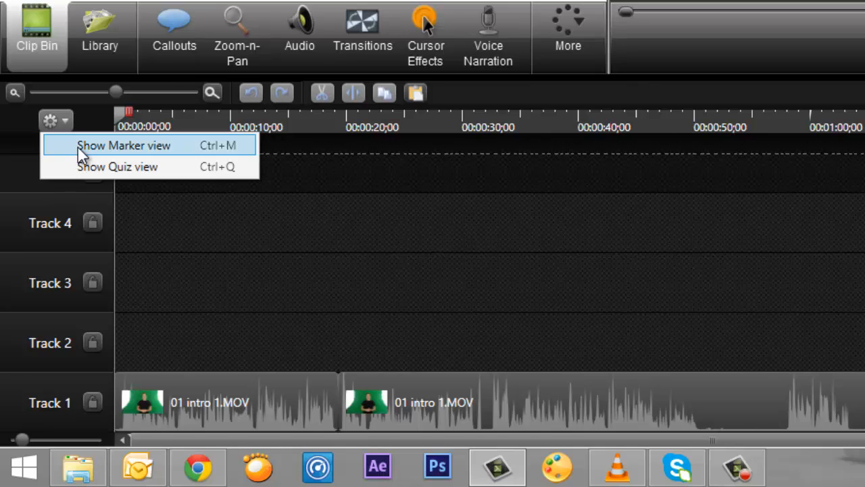
click(123, 145)
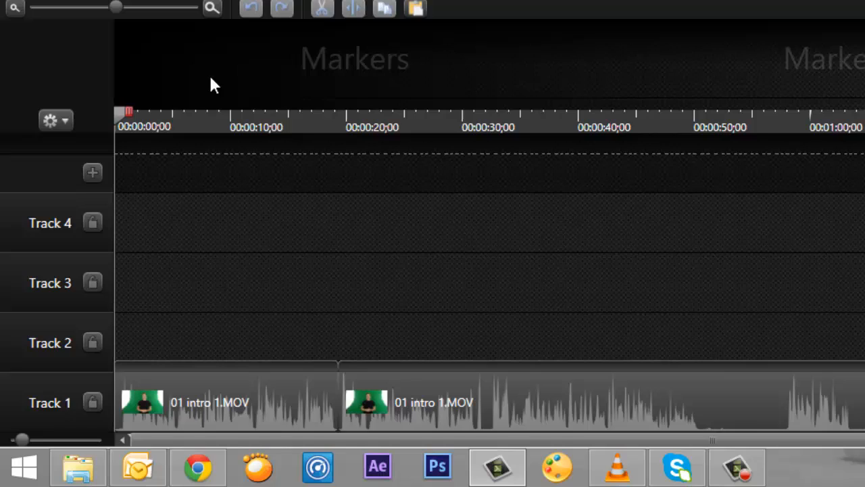
mouse_move(838, 200)
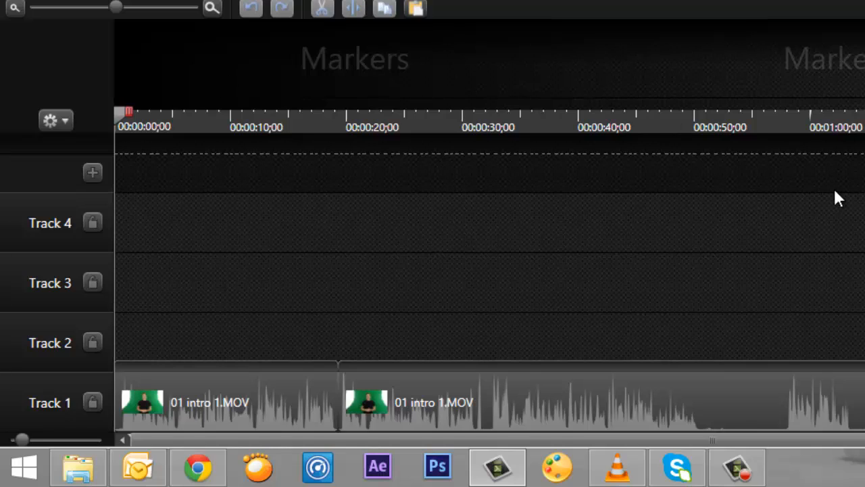
mouse_move(849, 203)
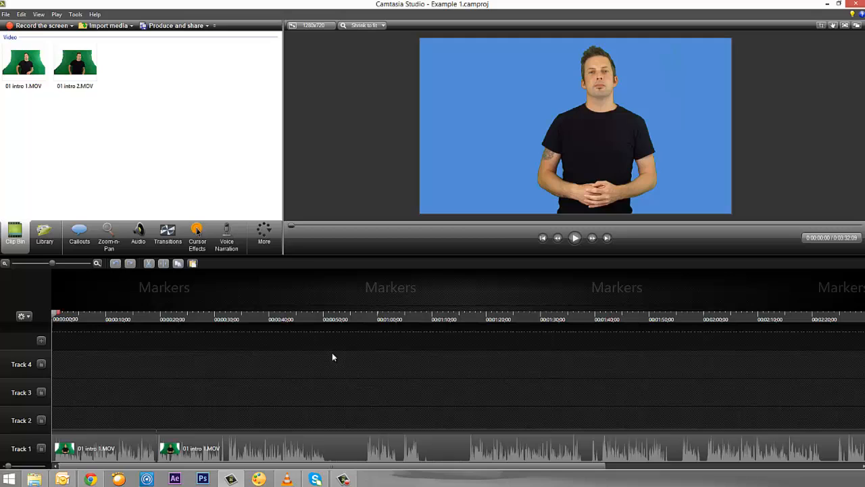
mouse_move(311, 347)
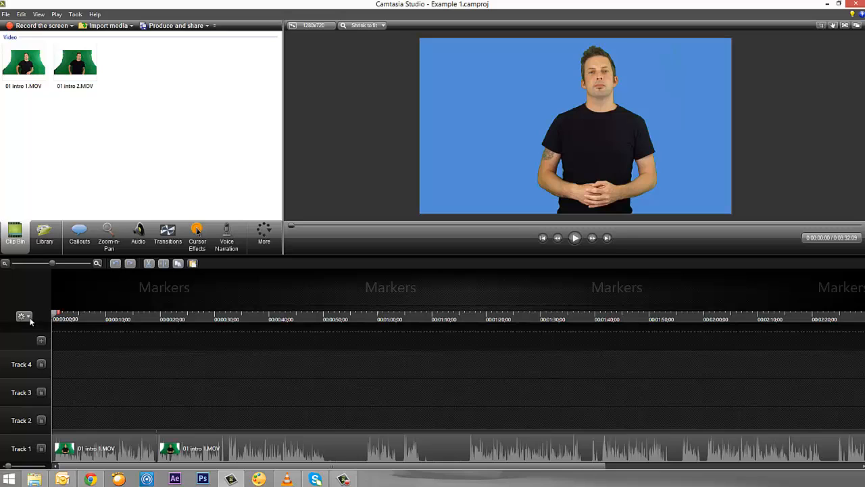
Turn off the Marker view from the timeline's views menu
click(23, 316)
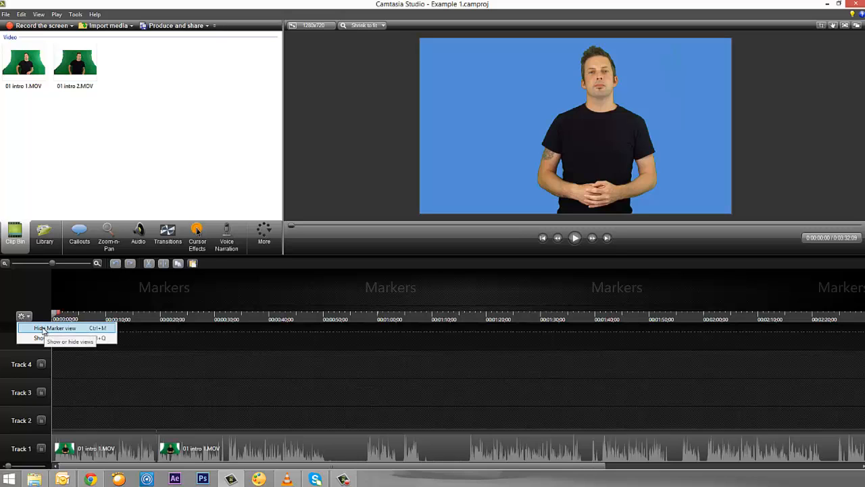
click(59, 328)
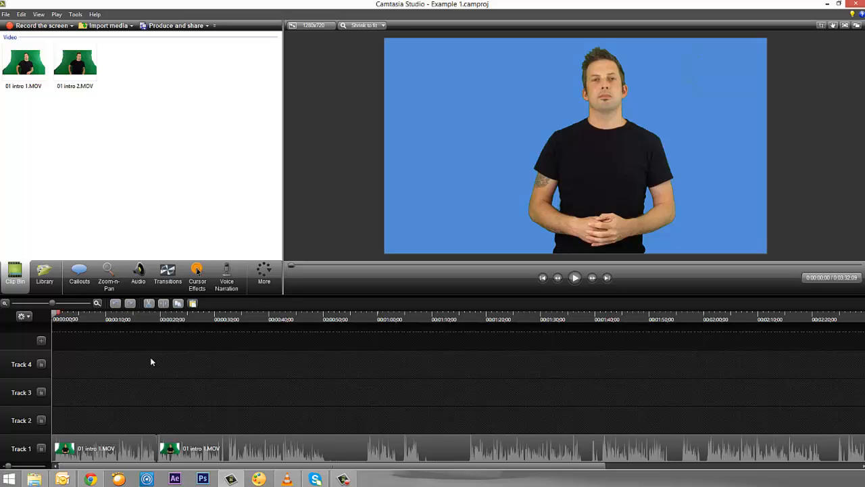
Show the Markers view and add the 'Mentioned product name' marker near 00:00:03;15
click(574, 278)
text(Mentioned product name)
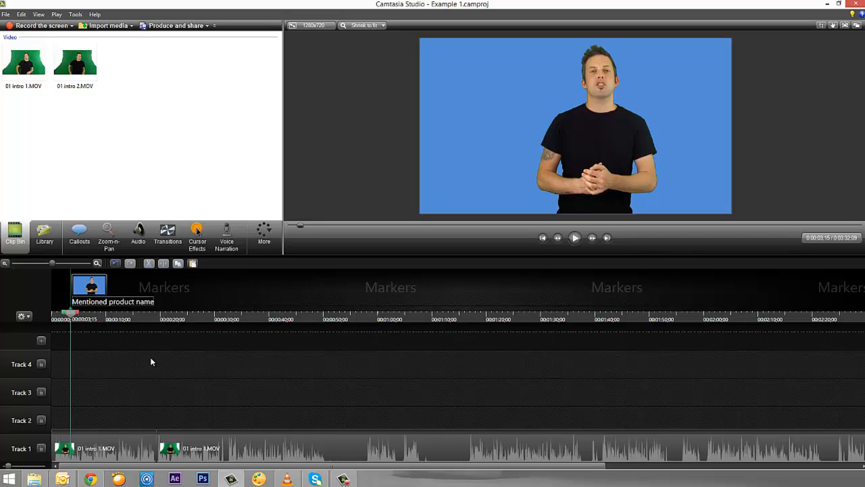
Place Marker 2 at roughly 00:00:07;20 on the timeline
click(573, 237)
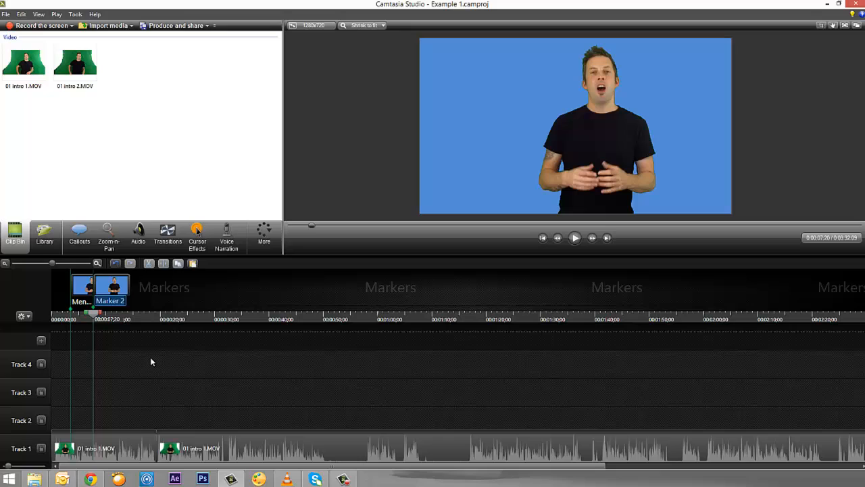
mouse_move(149, 340)
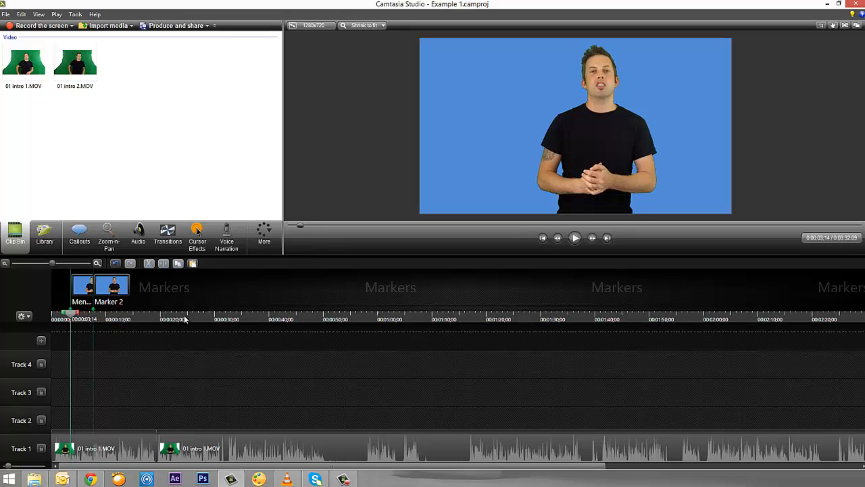
click(190, 318)
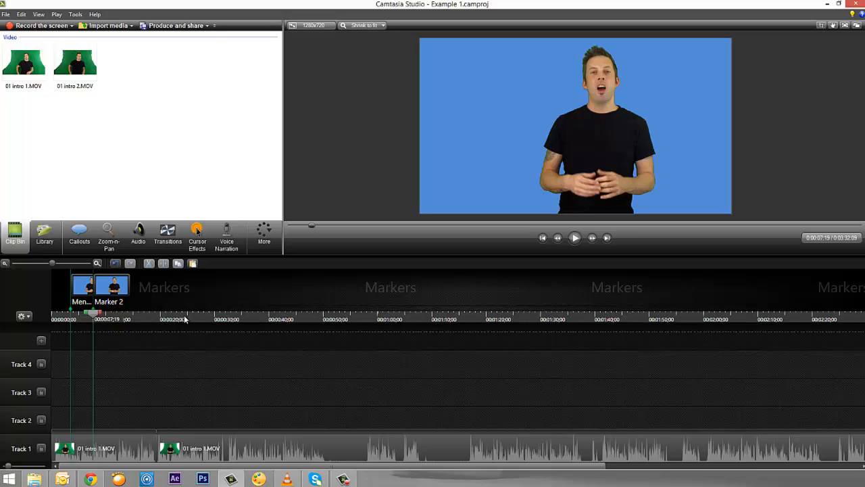
mouse_move(74, 317)
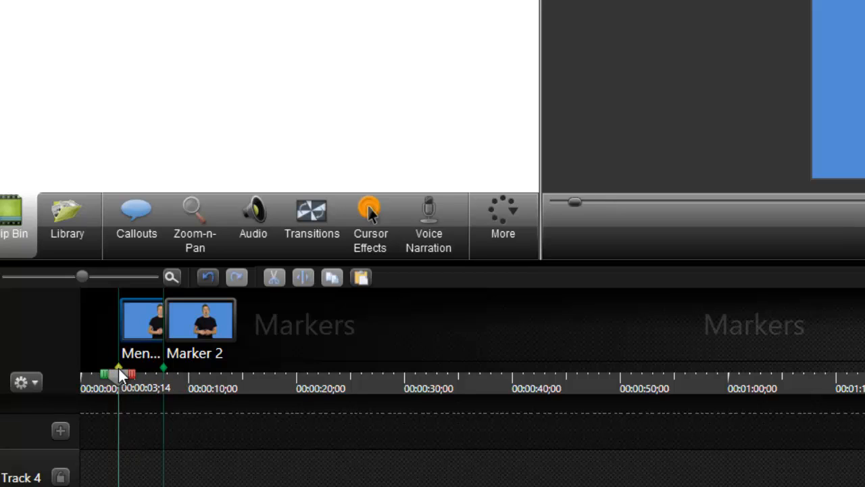
mouse_move(143, 358)
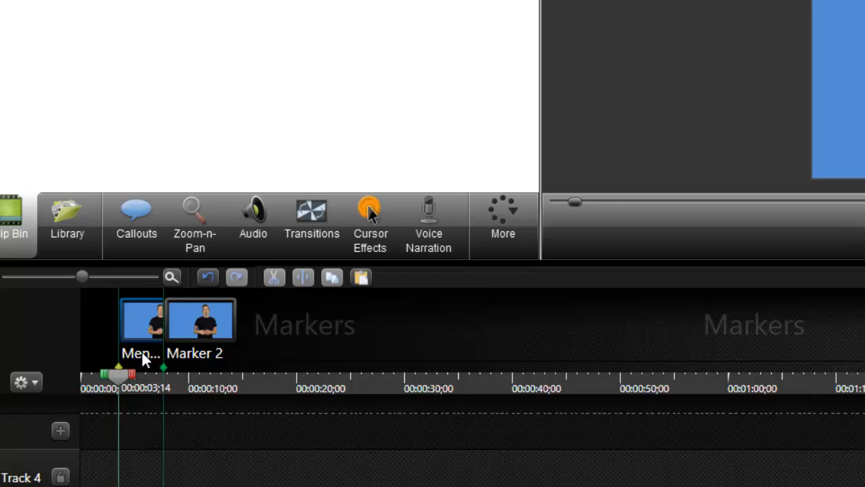